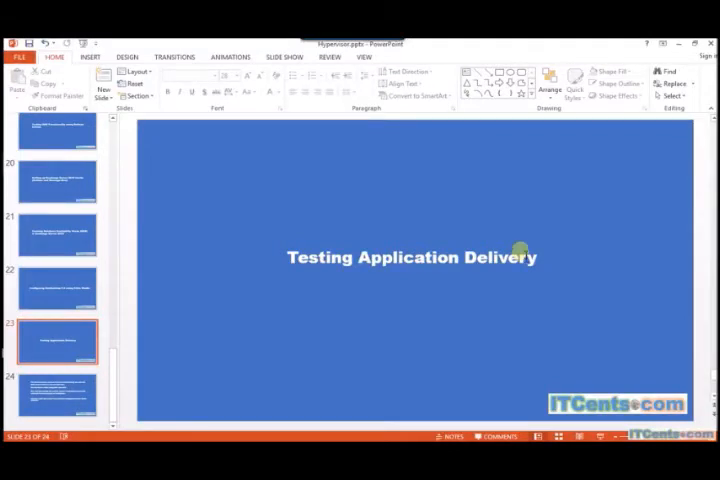
mouse_move(420, 246)
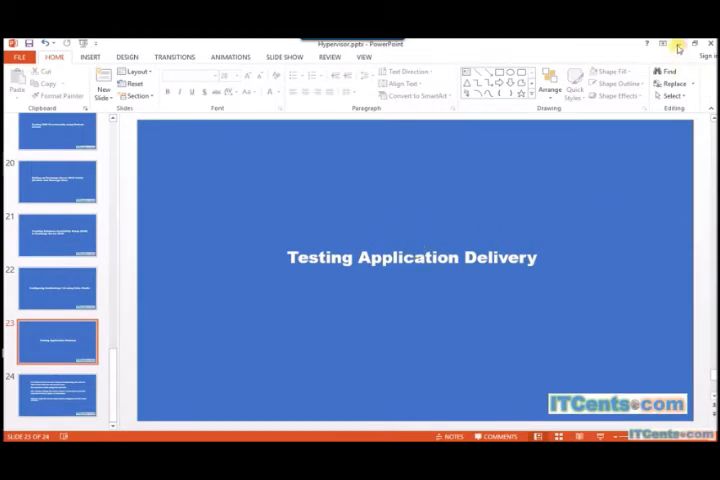
mouse_move(680, 48)
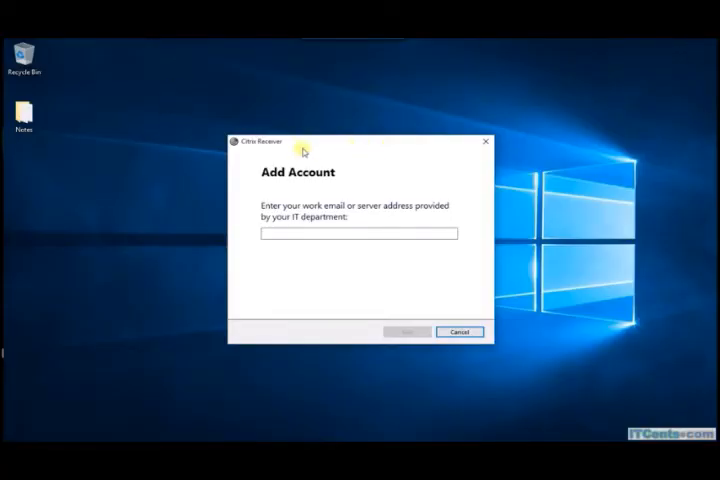
mouse_move(312, 162)
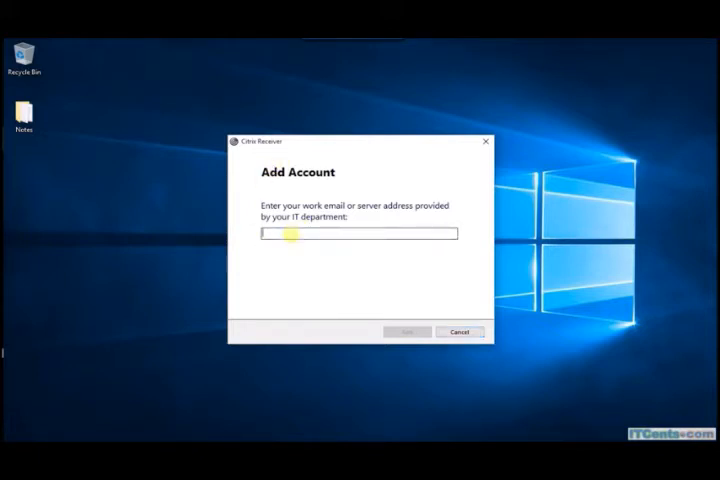
type("https://xd1.itcents.com")
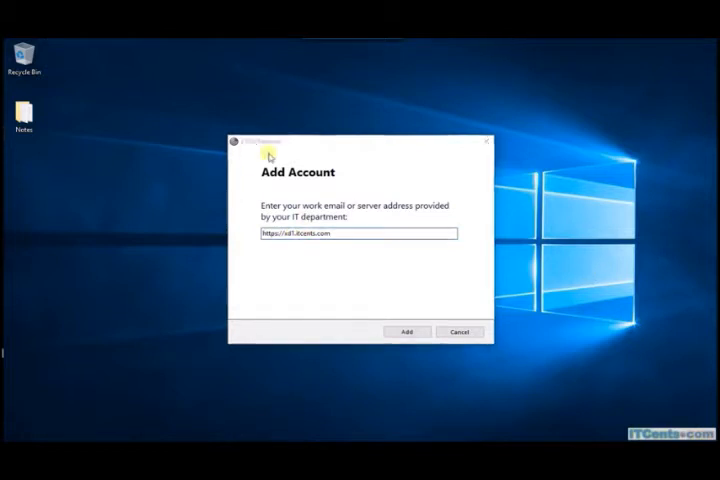
left_click(406, 332)
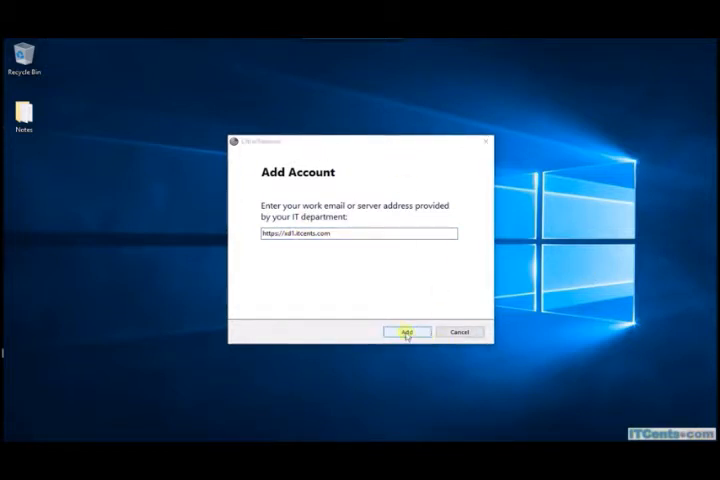
left_click(406, 332)
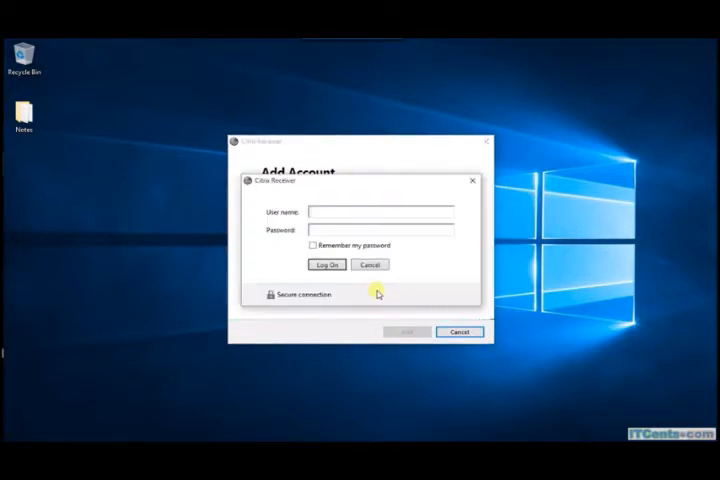
Step: Log on as user 'mark' with the password remembered for future sign-ins
left_click(380, 212)
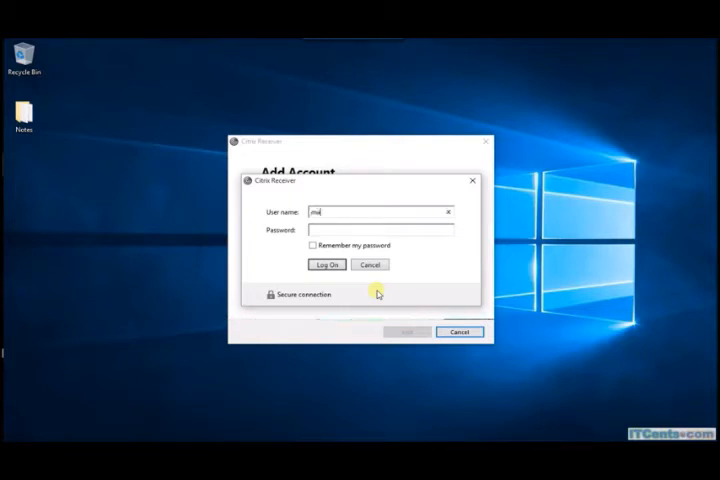
type("mark")
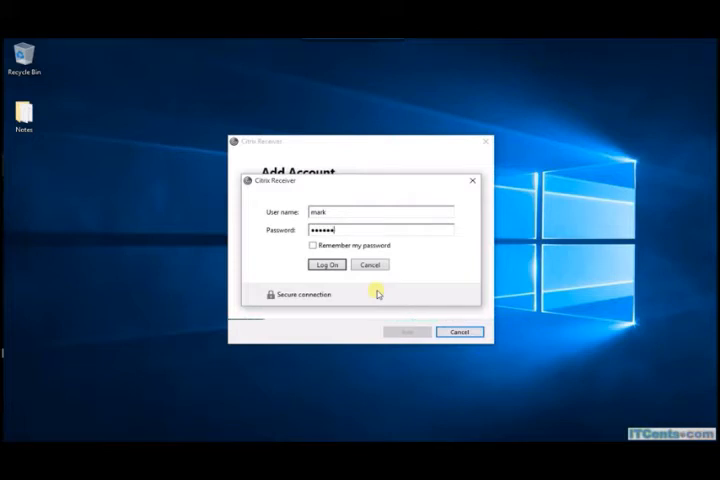
left_click(316, 244)
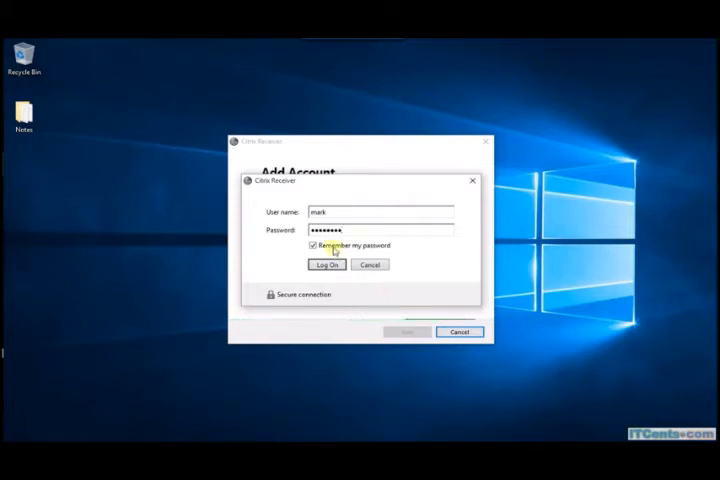
left_click(326, 264)
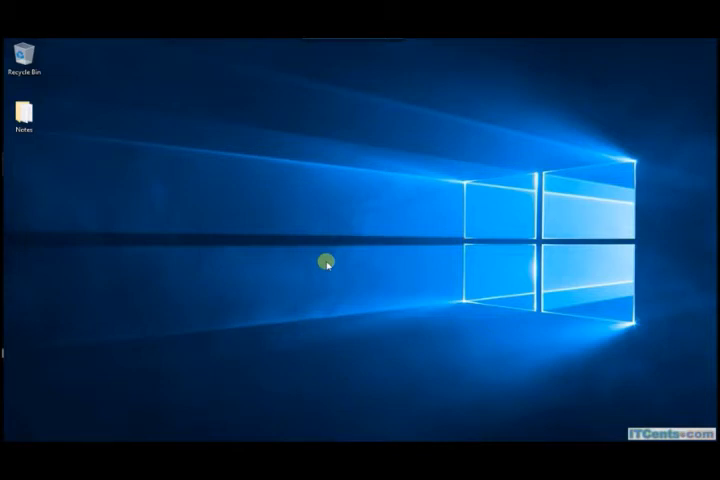
mouse_move(418, 434)
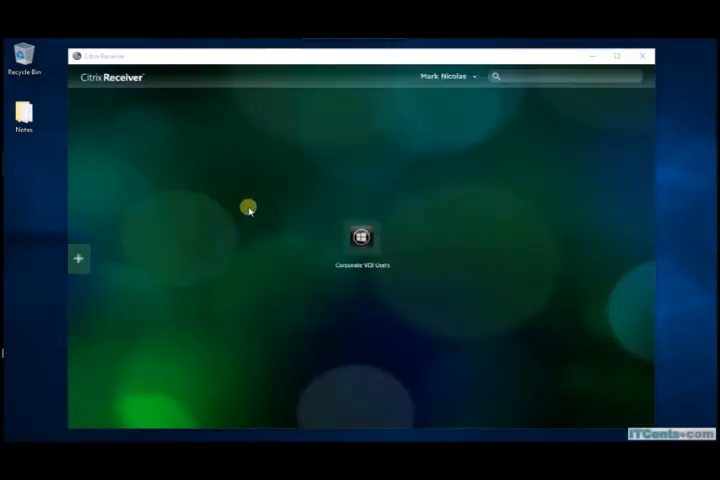
mouse_move(292, 186)
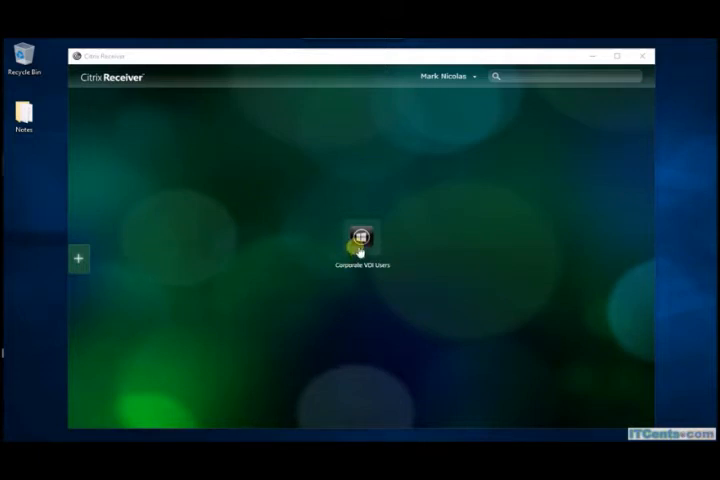
mouse_move(240, 236)
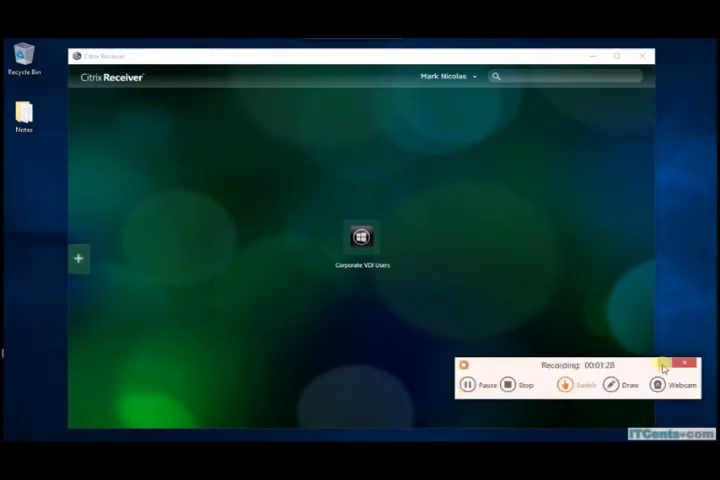
Step: Show the Receiver self-service window and its full list of available applications
left_click(684, 364)
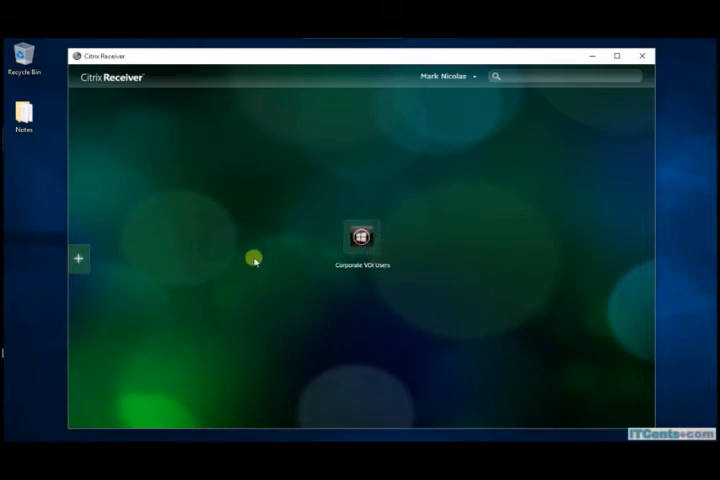
left_click(78, 258)
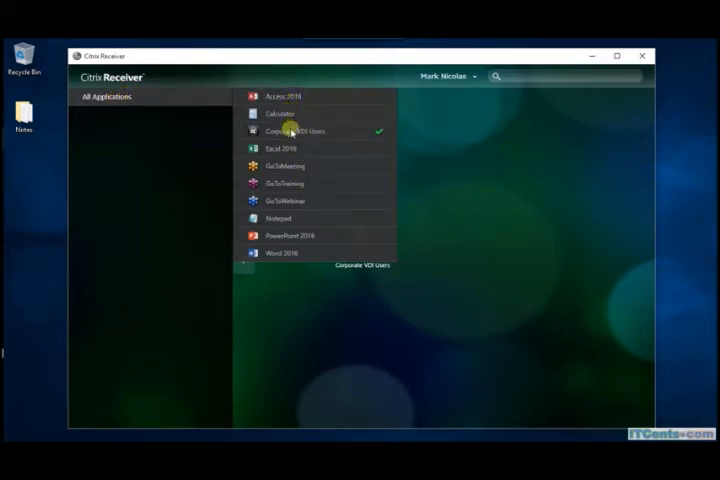
mouse_move(284, 252)
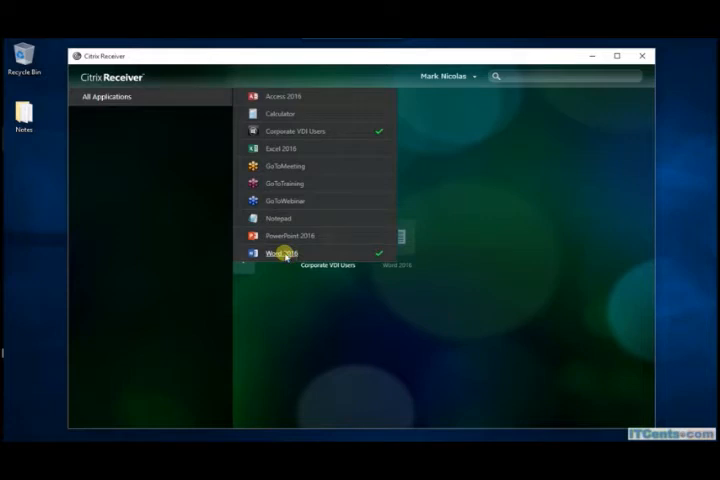
Step: Add Word 2016 and Calculator from All Applications to the favourites
left_click(280, 250)
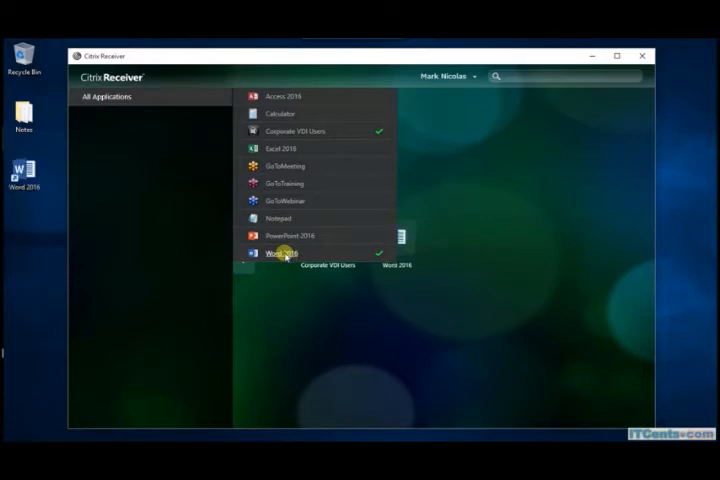
mouse_move(324, 258)
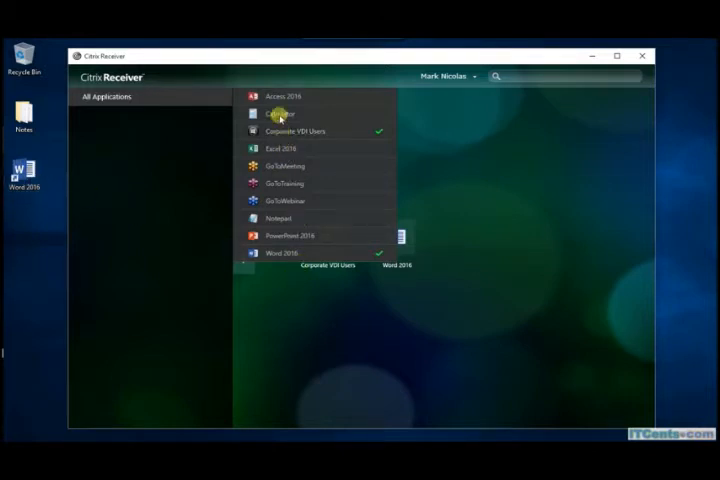
left_click(286, 112)
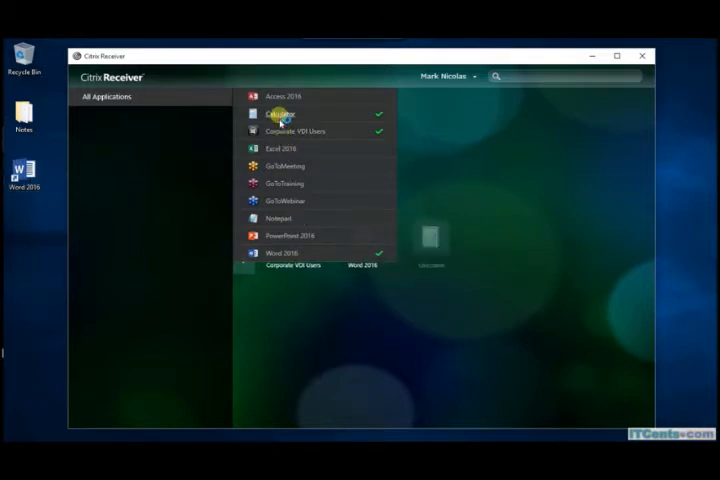
left_click(284, 112)
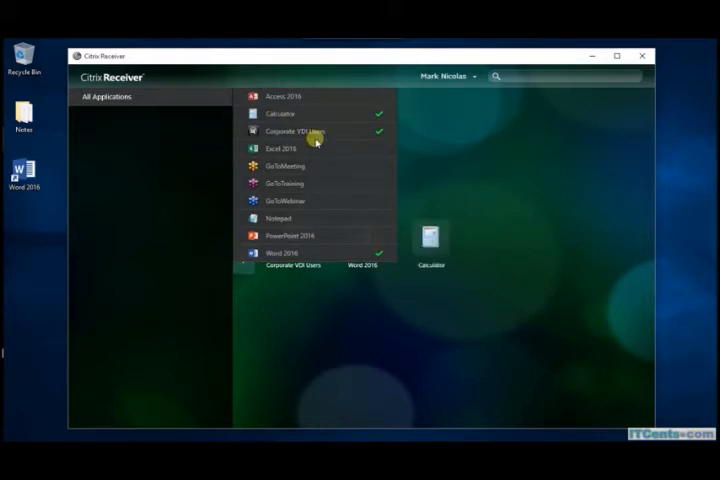
mouse_move(290, 236)
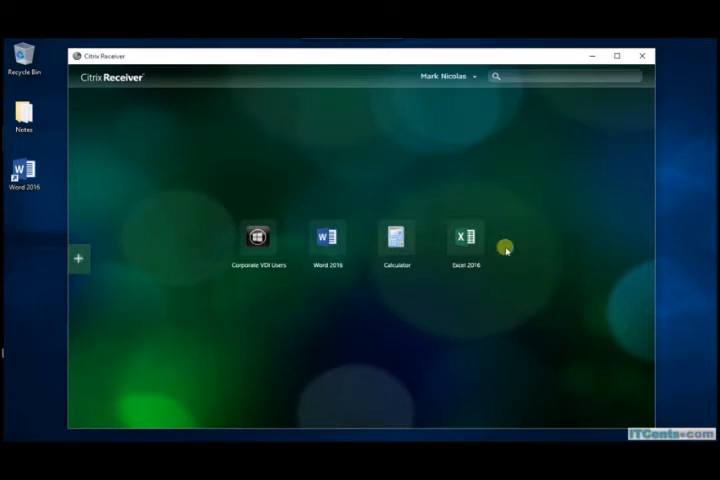
mouse_move(448, 300)
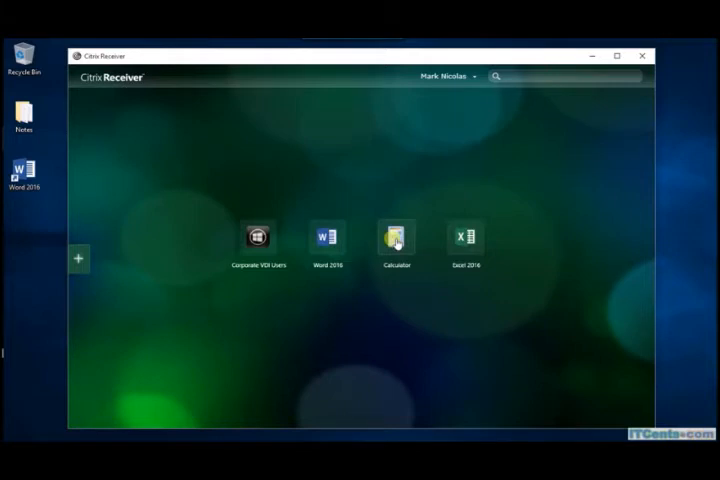
Step: Launch the published Word 2016 application from the Receiver home
left_click(396, 240)
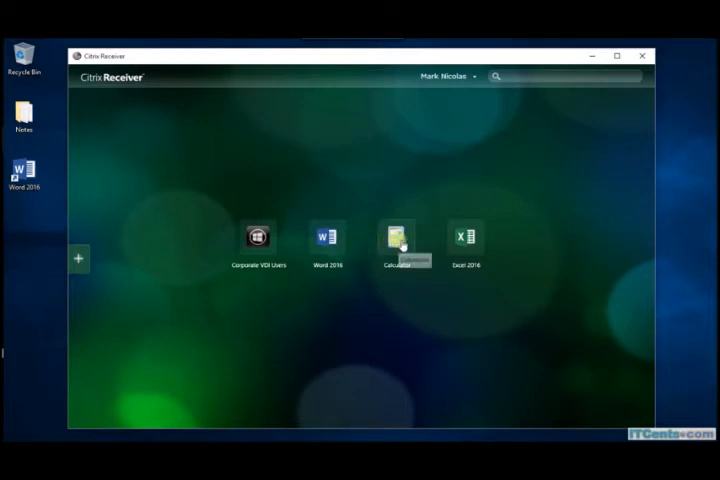
mouse_move(396, 244)
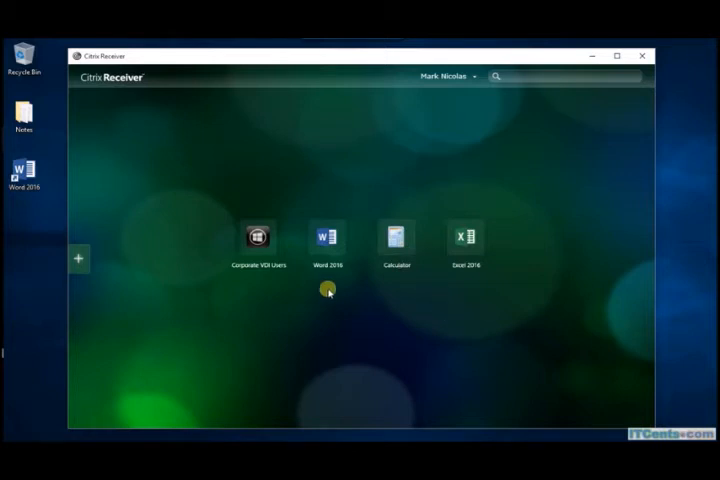
mouse_move(328, 240)
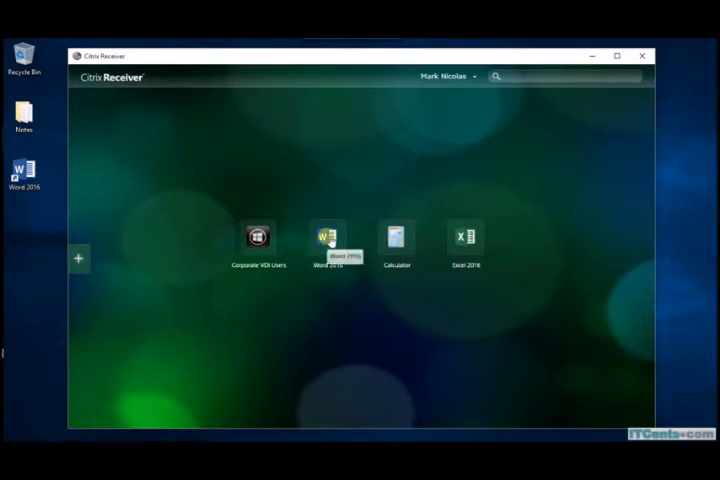
left_click(328, 238)
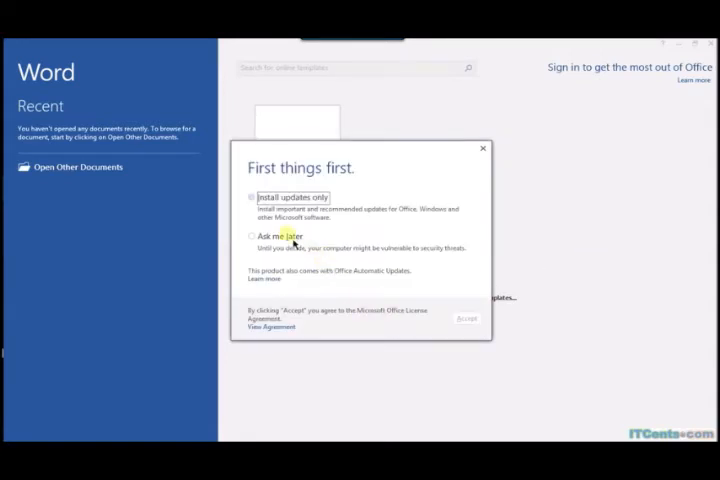
Step: Accept Word's first-run prompt with 'Ask me later' and reach the template start screen
left_click(252, 236)
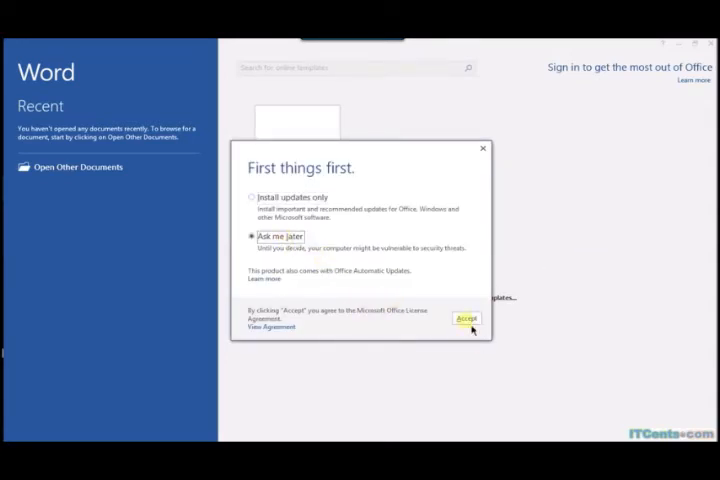
left_click(466, 318)
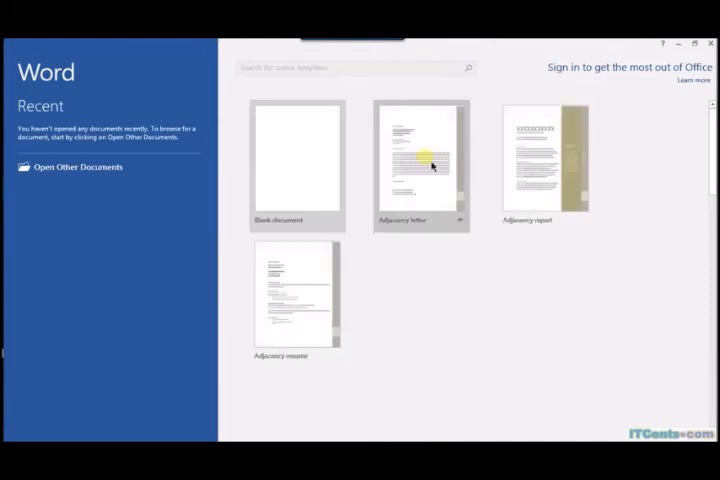
scroll("down", 3)
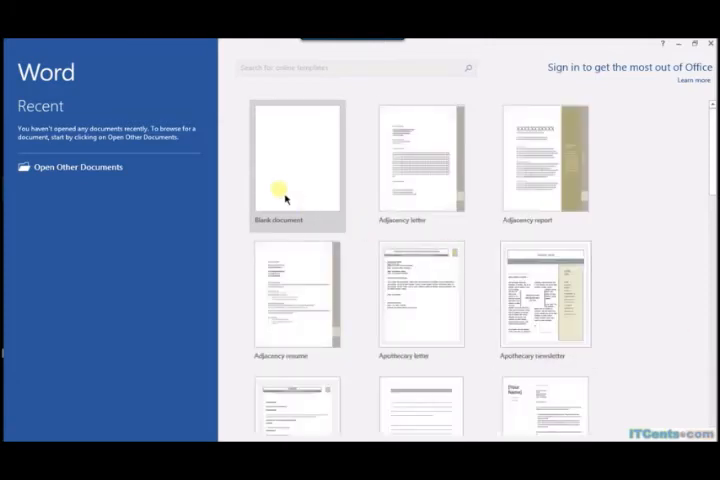
mouse_move(392, 228)
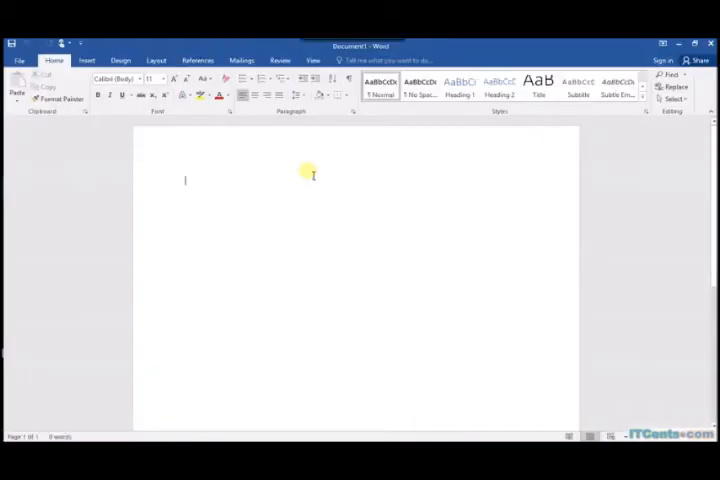
Step: Type the test sentence that Microsoft Office 2010 was delivered using Citrix XenAPP and it WORKS!!!
type("This is")
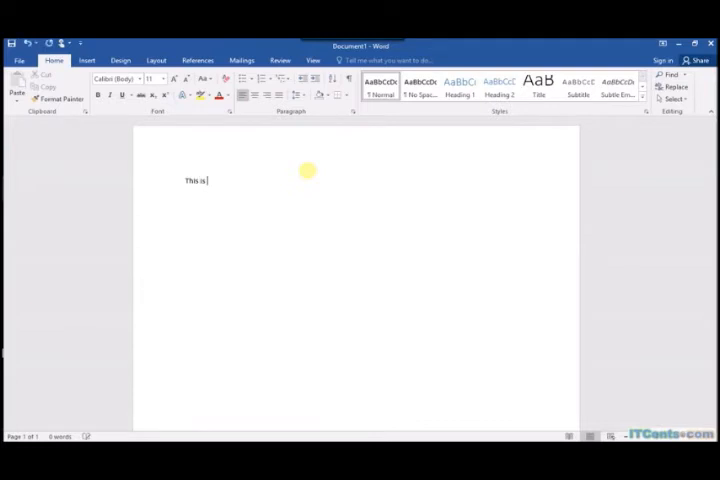
type("a test for Xen")
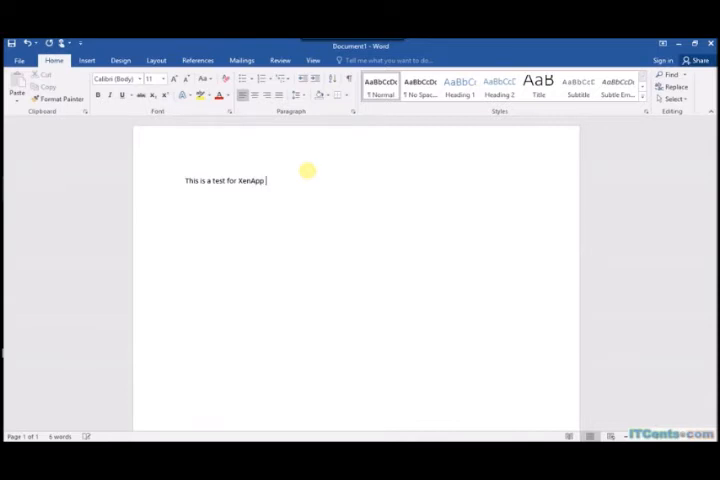
type("Application")
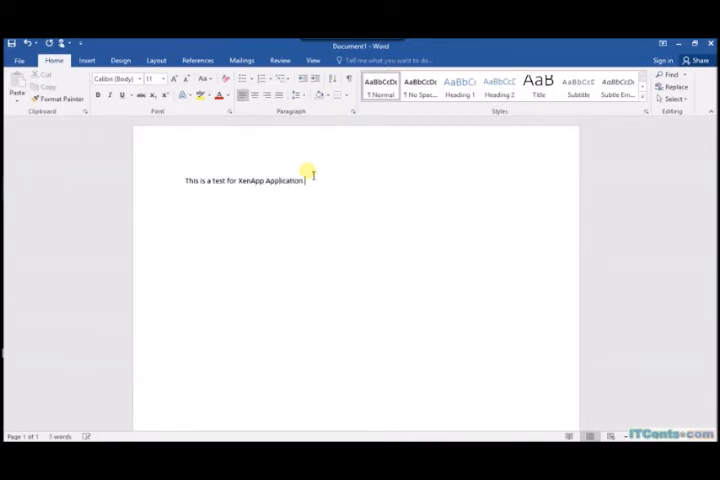
type("Delivery...")
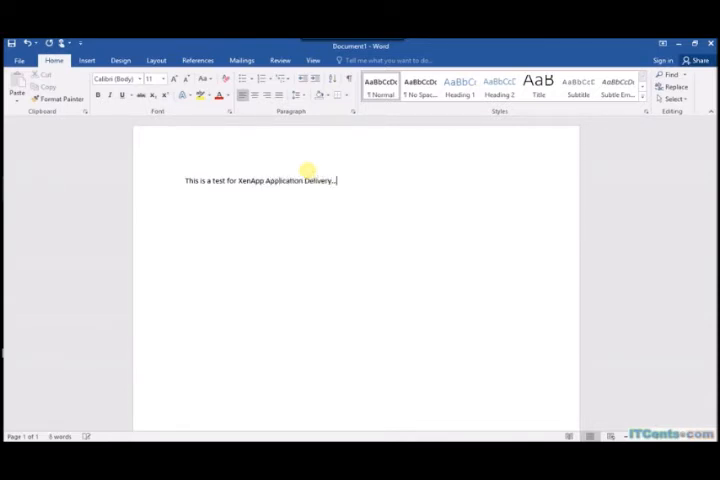
type("... We have")
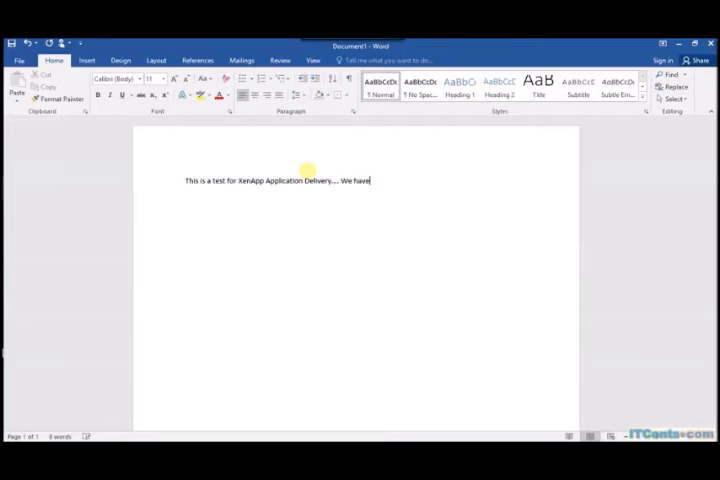
type("delivered")
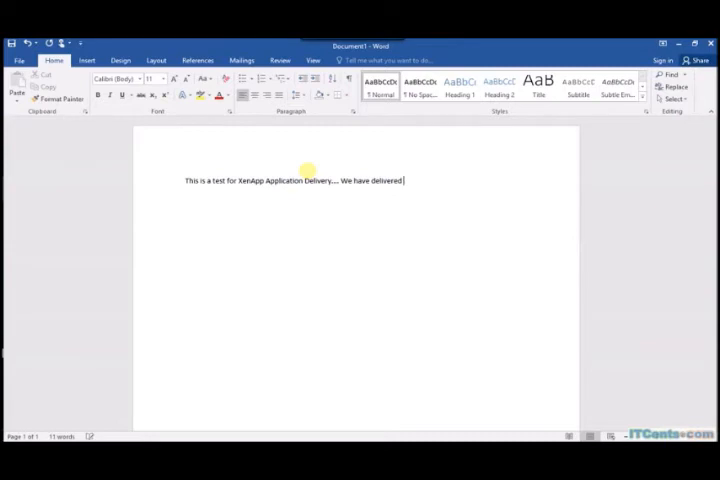
type("Microsoft")
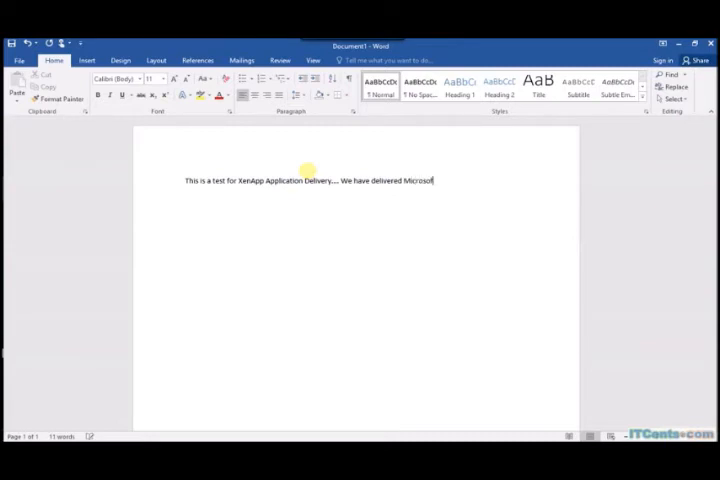
type("Office")
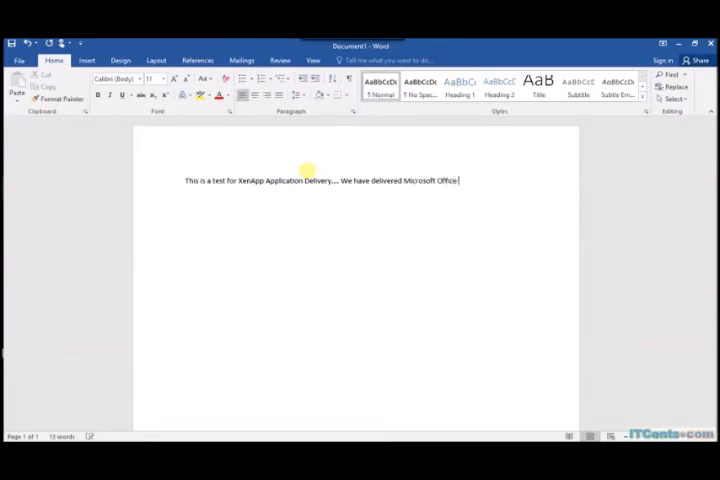
type("2010")
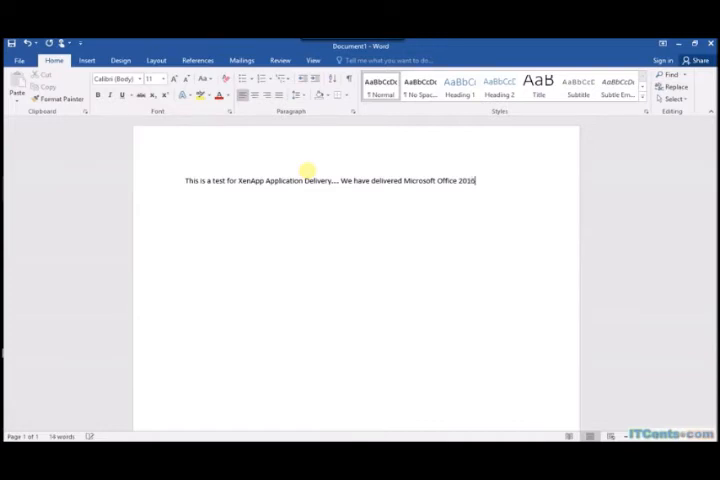
type("using")
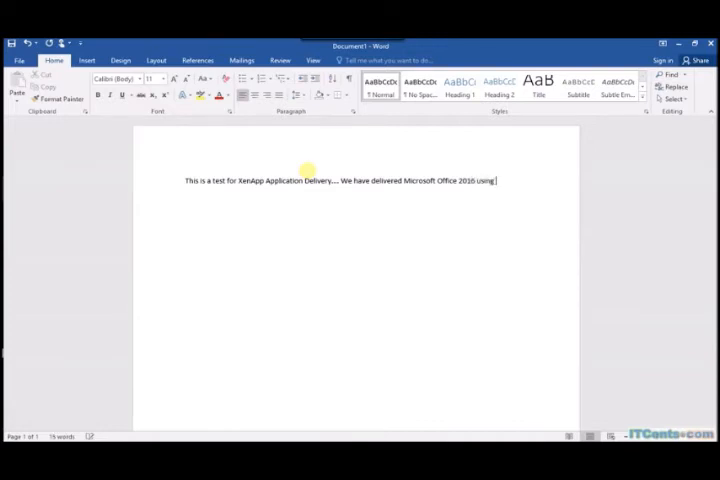
type("Citrix")
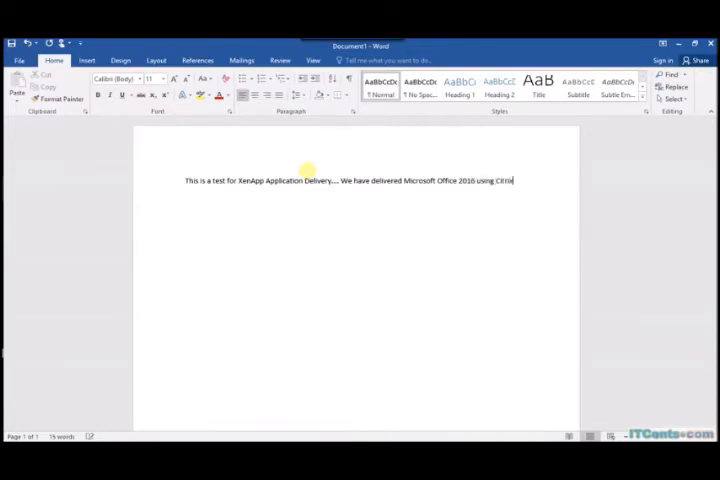
type("XenAPP")
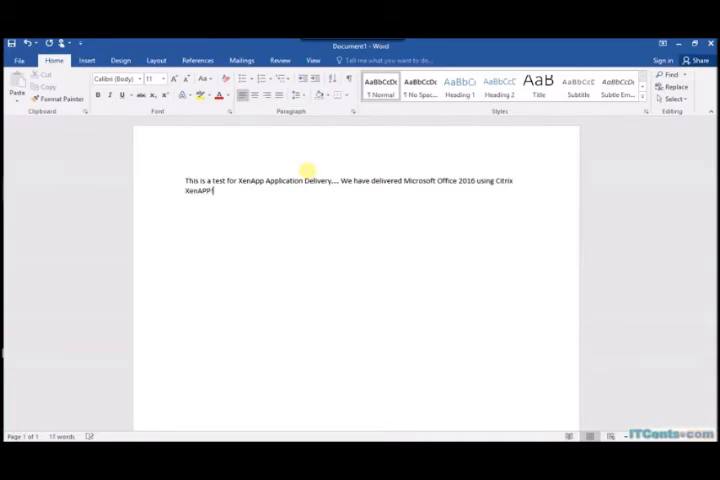
type("!!! And it WORKS")
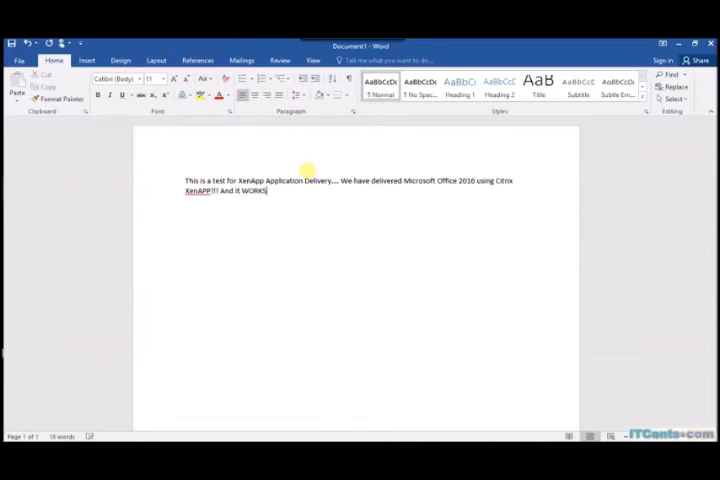
type("!!!")
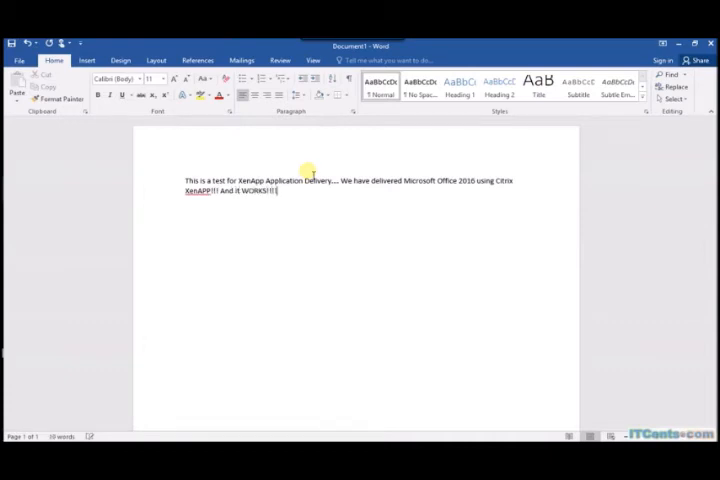
Step: Browse the Save As locations on This PC, then back out and close Word without saving
double_click(192, 192)
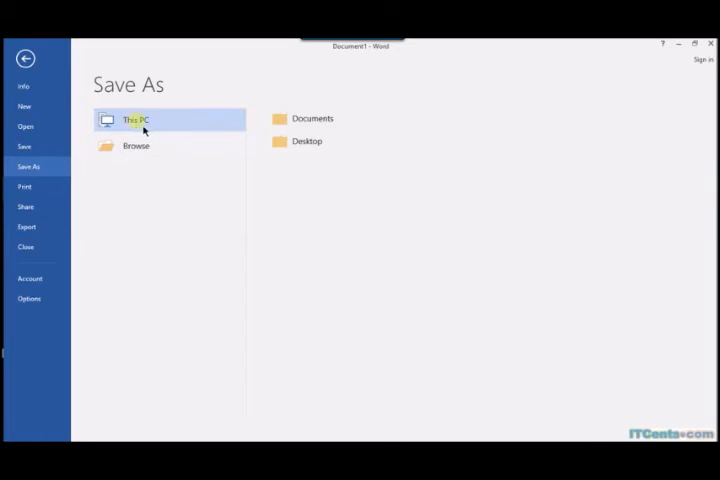
left_click(312, 118)
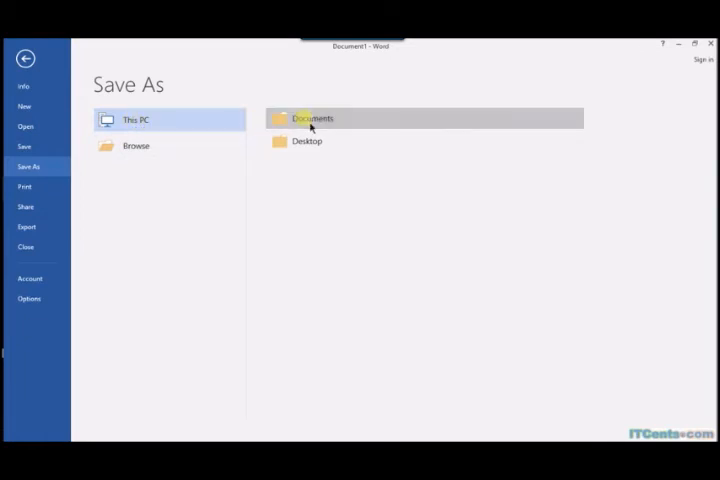
double_click(312, 118)
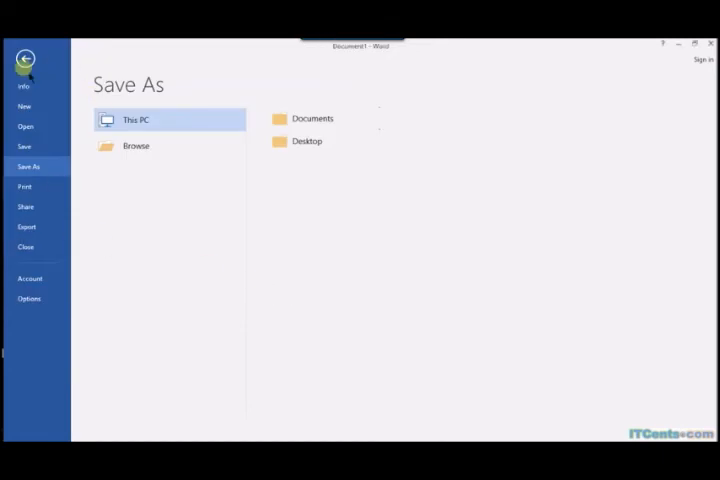
left_click(24, 60)
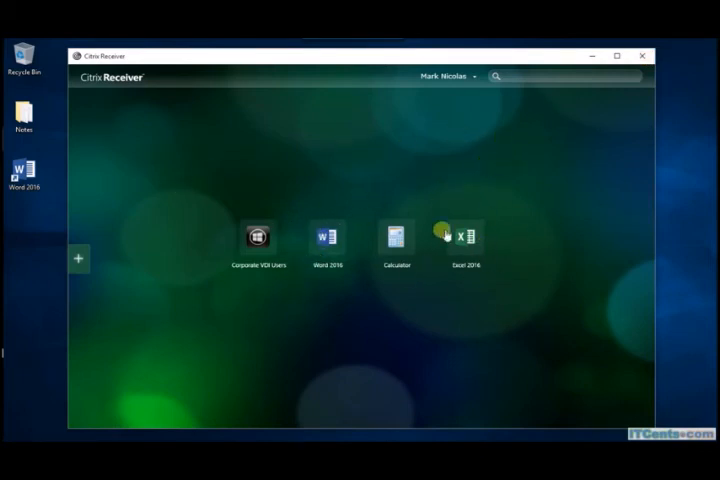
mouse_move(288, 156)
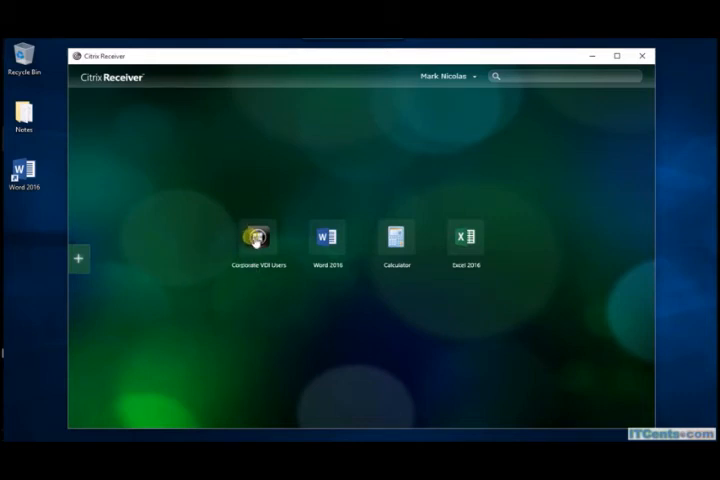
Step: Launch the Corporate VDI Users virtual desktop from the Receiver home
left_click(260, 236)
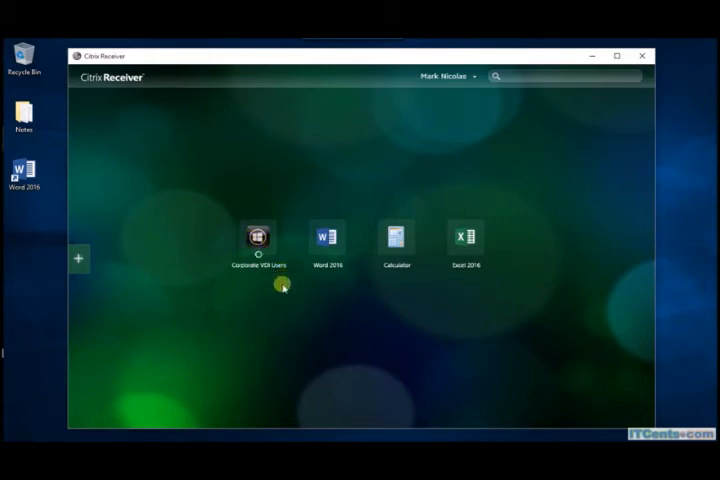
double_click(260, 240)
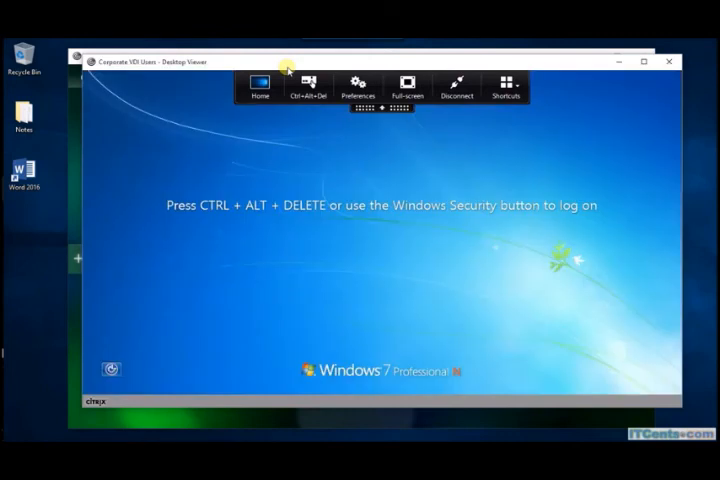
Step: Send Ctrl+Alt+Del to log on to Windows 7, check the Start menu, then close the viewer window
left_click(308, 84)
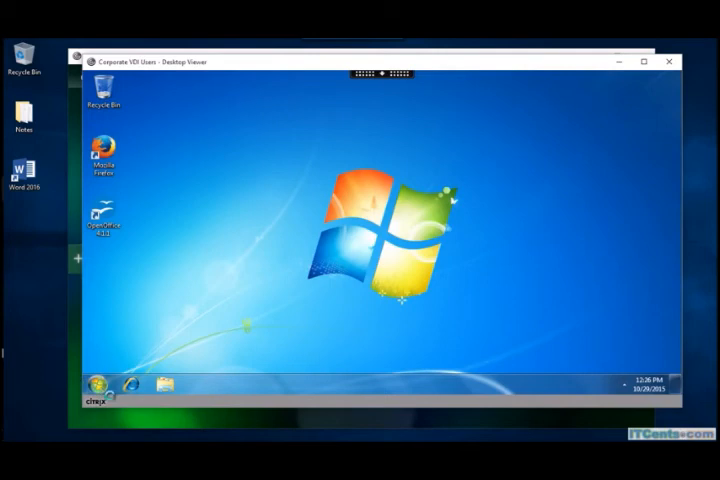
left_click(96, 384)
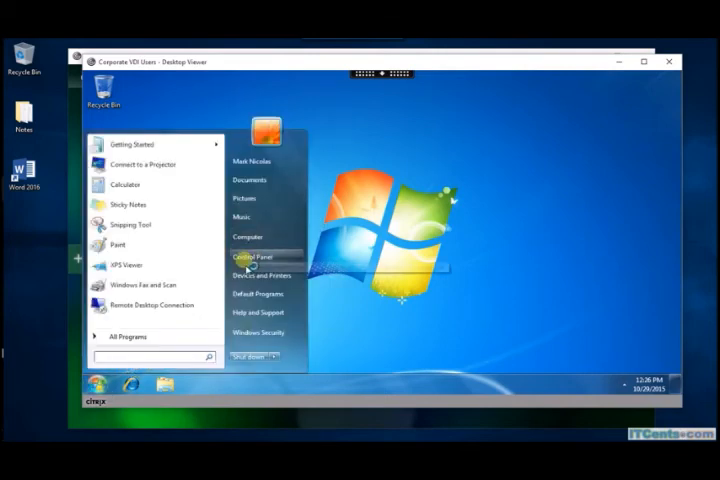
mouse_move(512, 160)
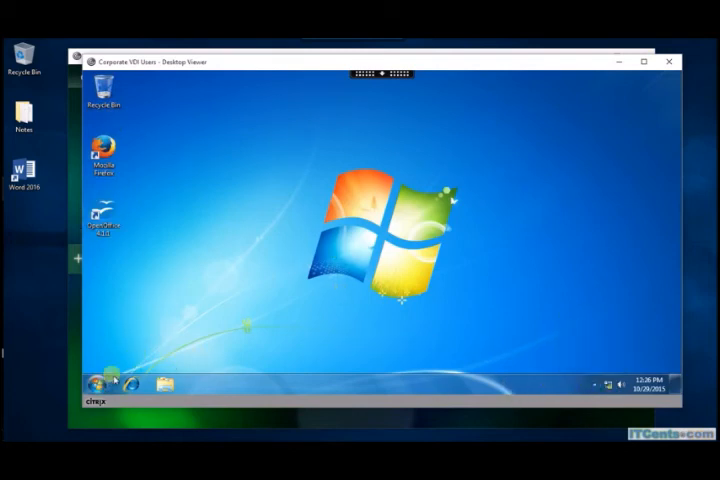
left_click(96, 384)
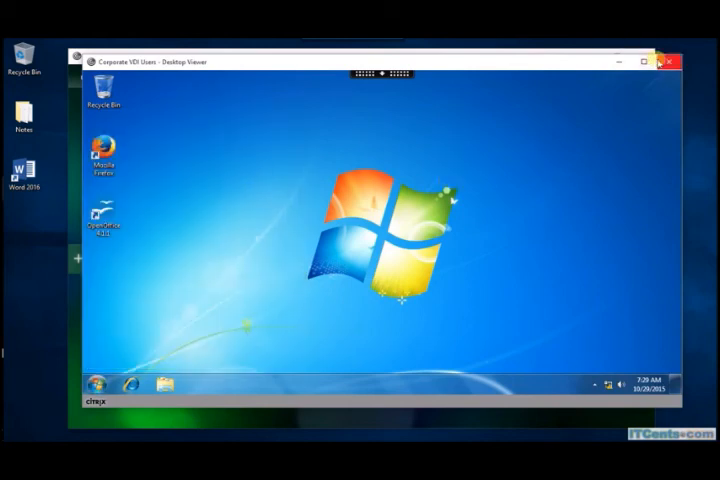
left_click(672, 60)
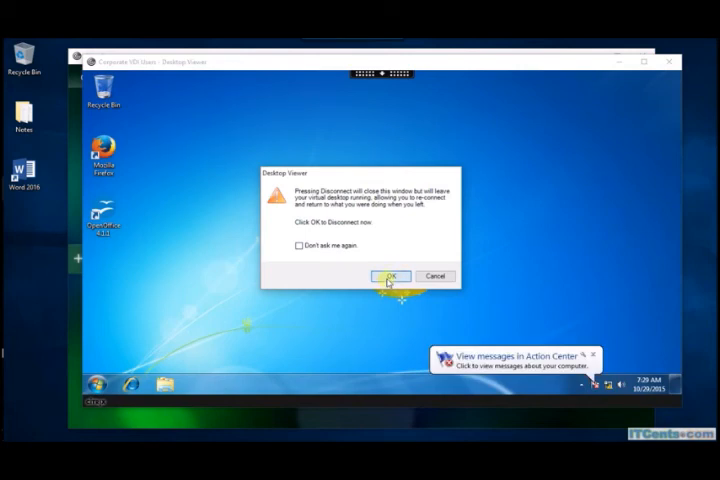
Step: Confirm the disconnect warning so the Windows 7 session closes back to Receiver
left_click(390, 276)
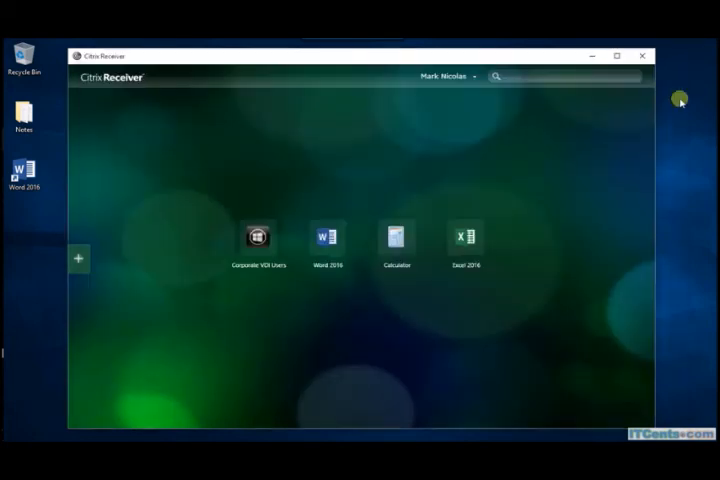
mouse_move(356, 232)
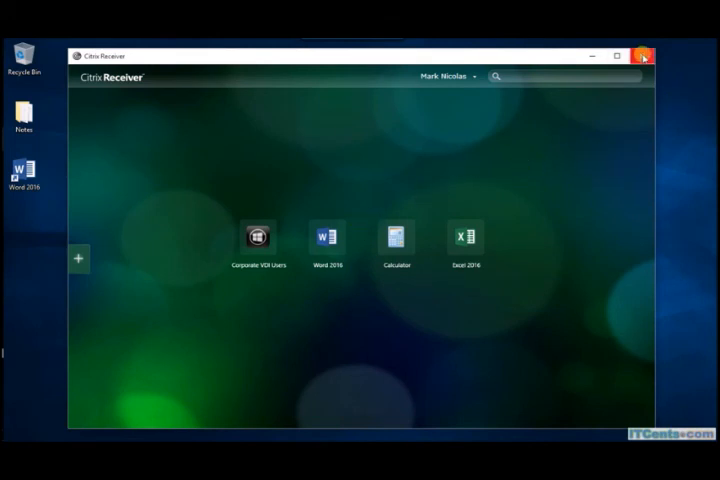
Step: Close the Receiver window and select the Word 2016 shortcut on the Windows 10 desktop
left_click(644, 56)
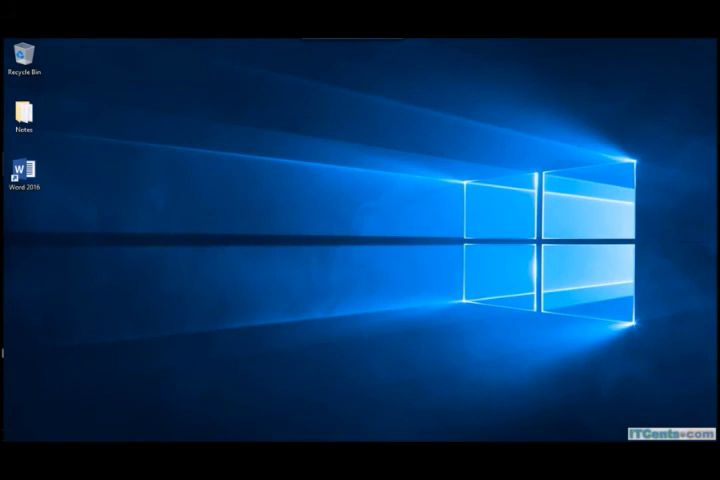
left_click(24, 170)
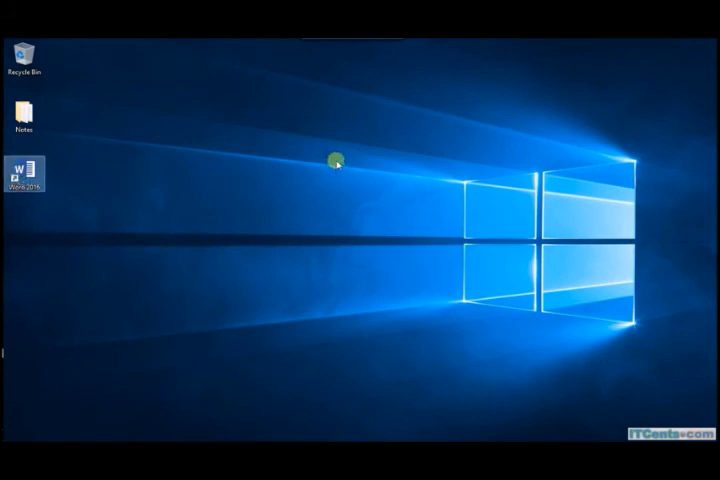
mouse_move(124, 300)
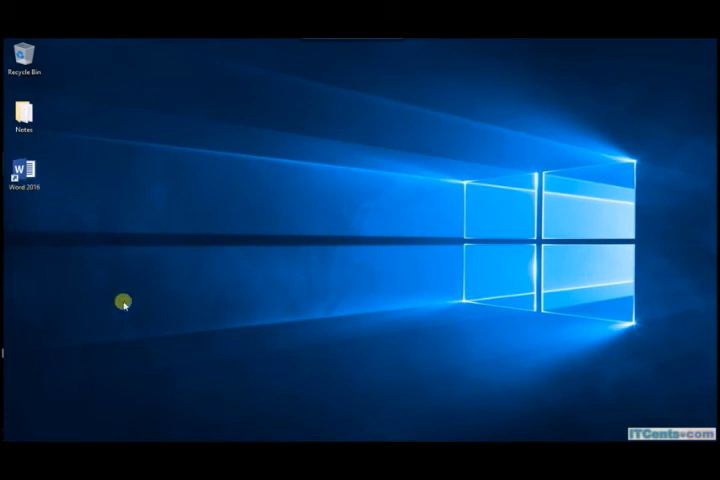
Step: Launch Word 2016 from its desktop shortcut into a Desktop Viewer session
double_click(24, 170)
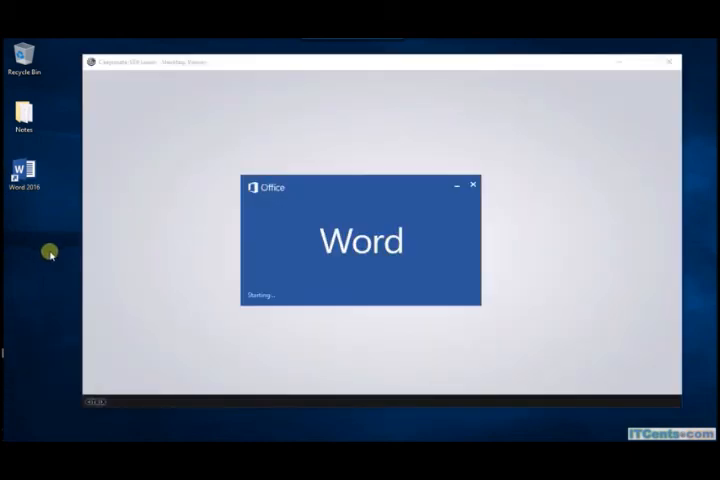
mouse_move(578, 204)
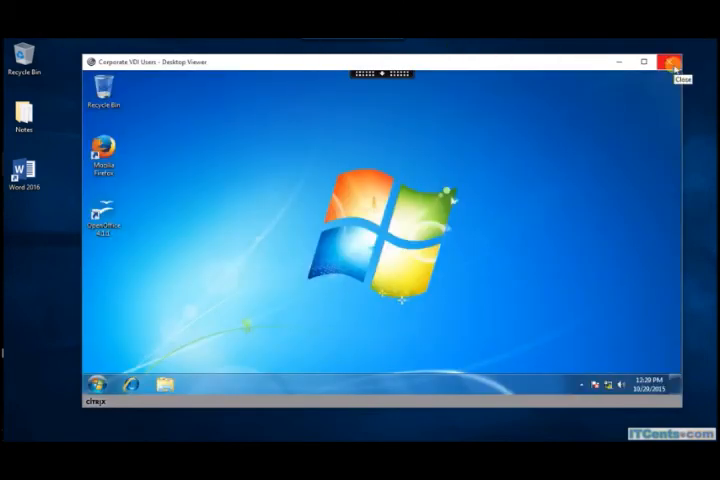
Step: Close the Desktop Viewer and confirm the disconnect warning, leaving the Windows 10 desktop
left_click(676, 62)
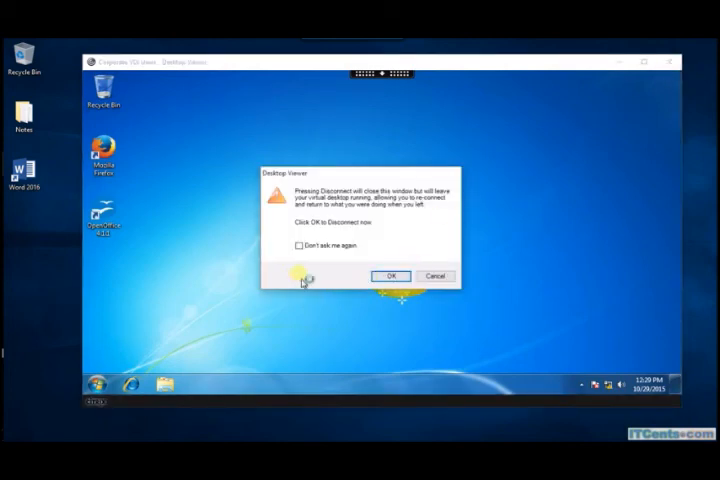
mouse_move(360, 276)
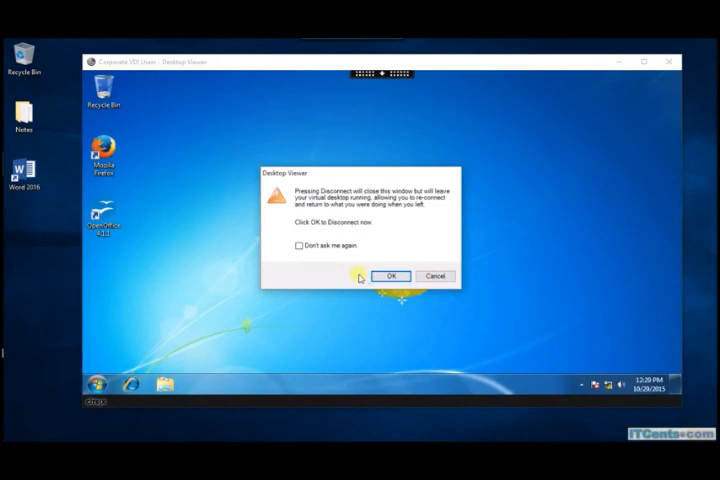
left_click(390, 276)
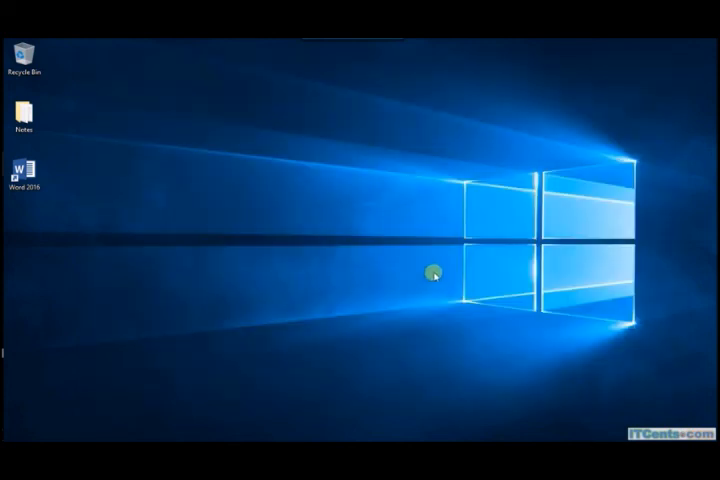
mouse_move(332, 196)
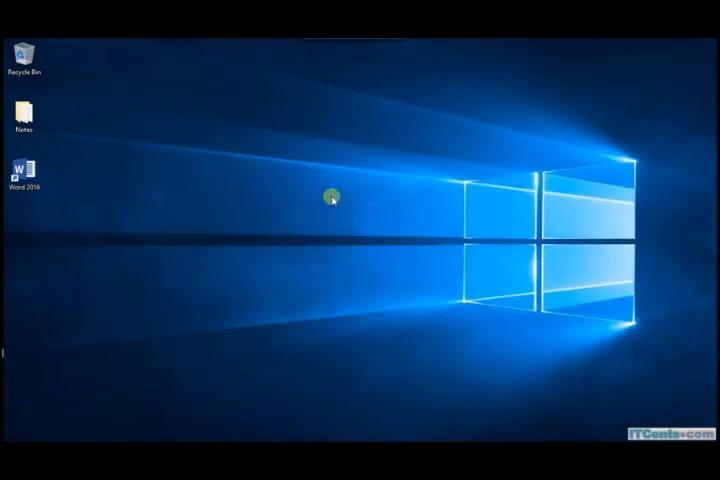
mouse_move(246, 194)
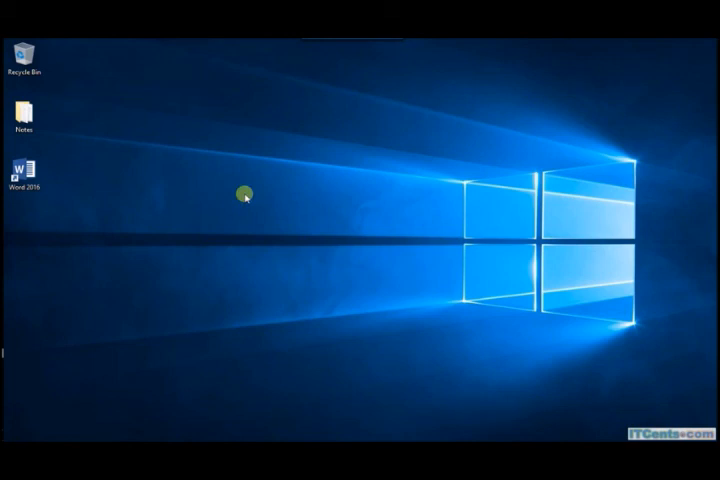